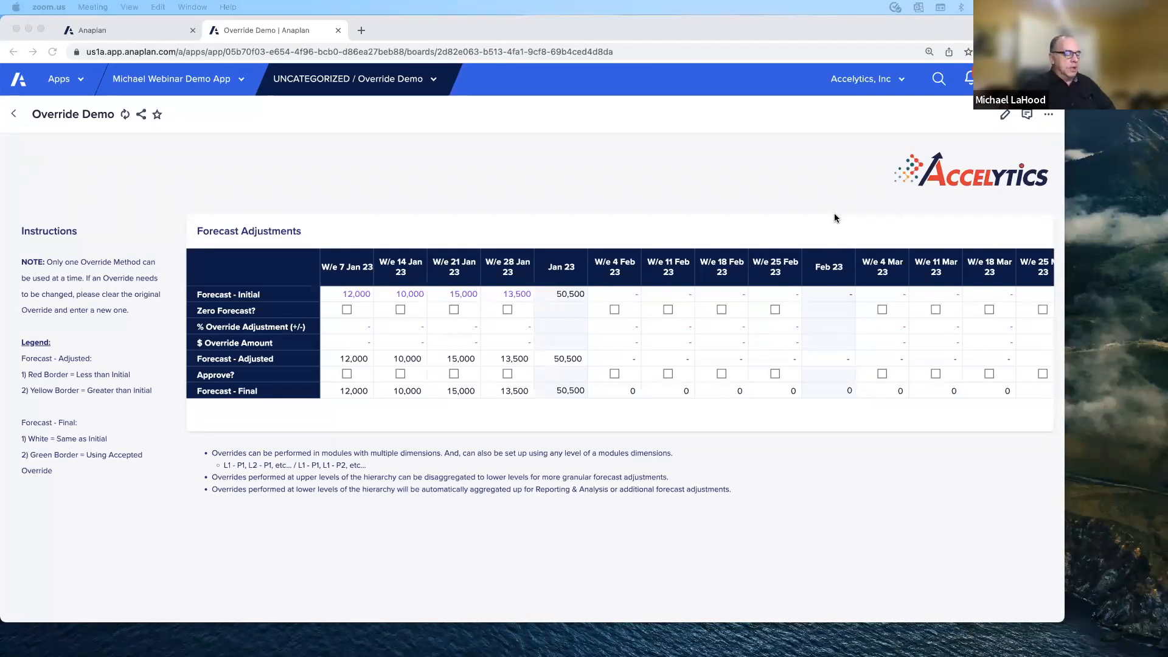
{"action": "mouse_move", "coordinate": [791, 218]}
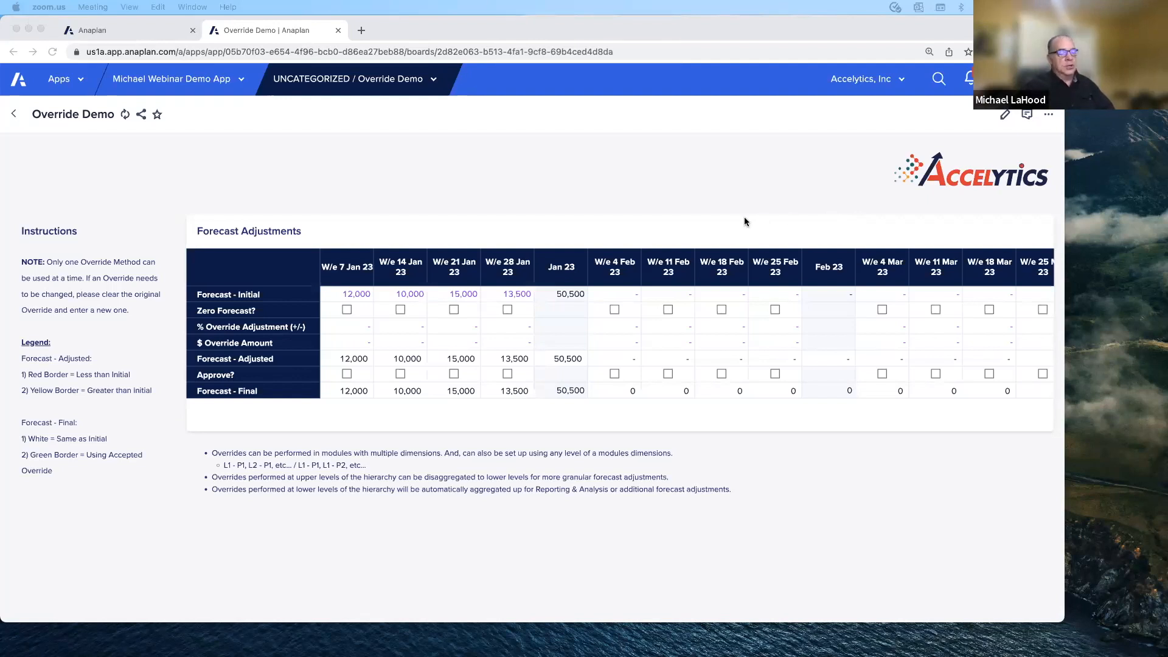
{"action": "mouse_move", "coordinate": [696, 224]}
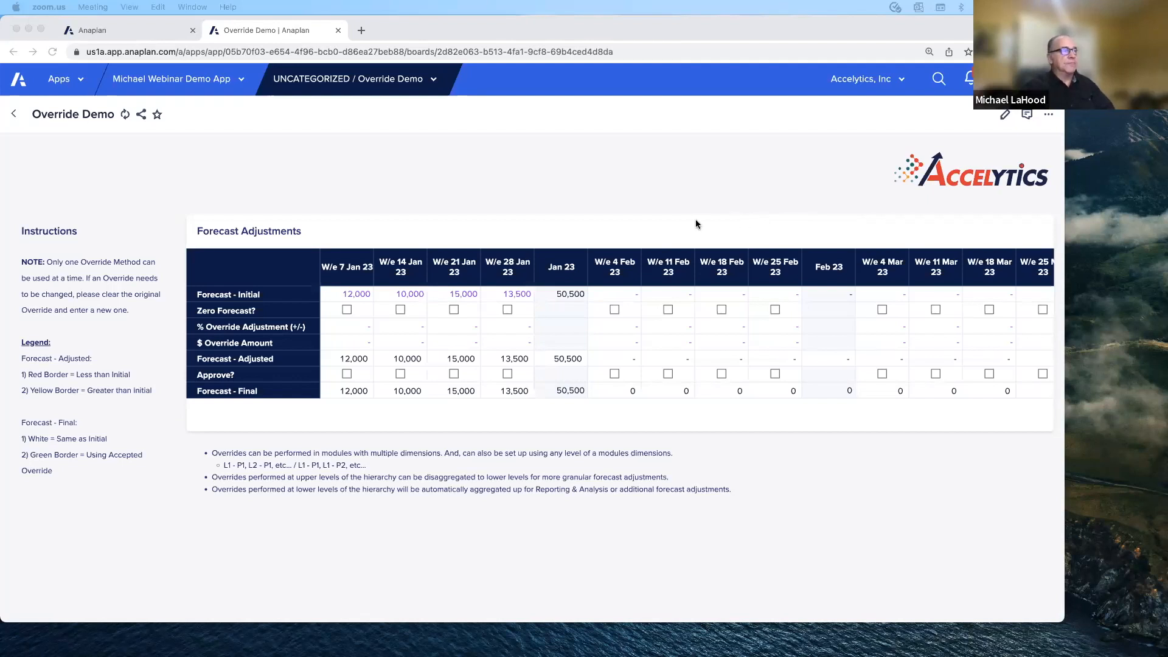
{"action": "mouse_move", "coordinate": [655, 241]}
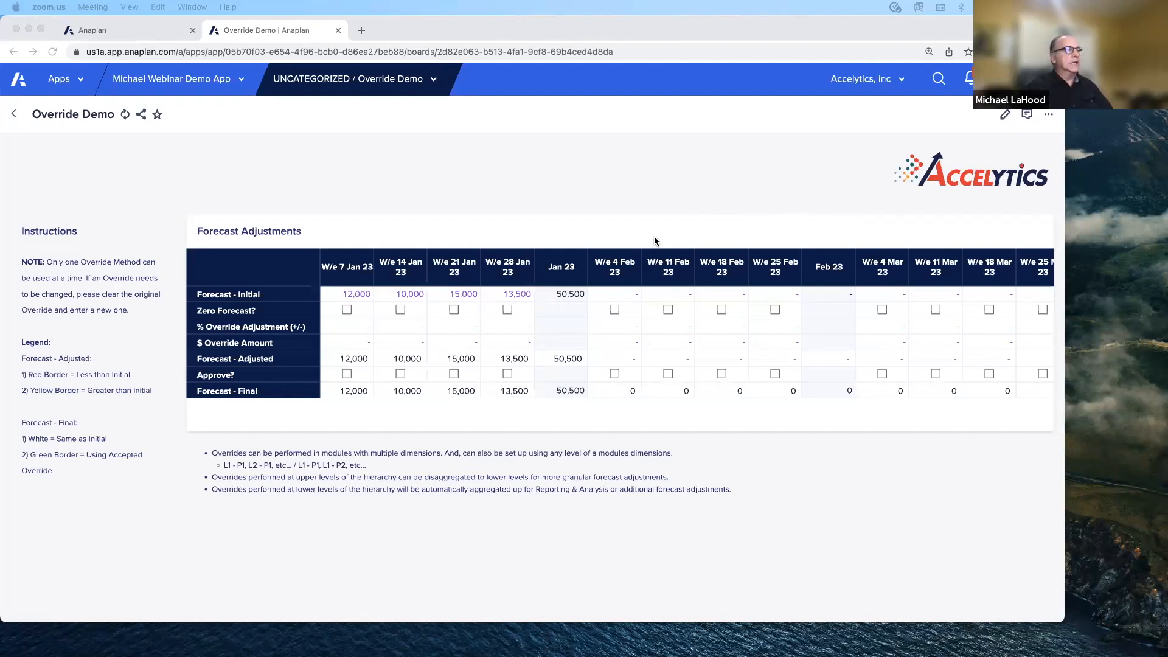
{"action": "mouse_move", "coordinate": [523, 300]}
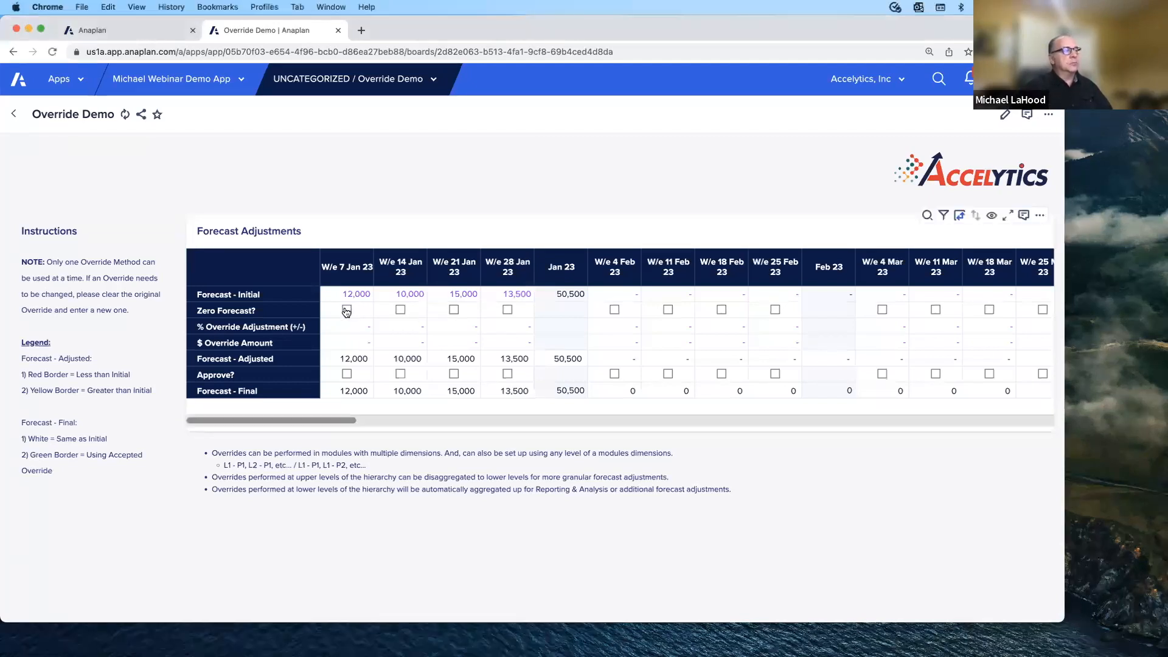
Zero the W/e 7 Jan 23 forecast, apply a -15% override to W/e 14 Jan, and override W/e 21 Jan to 18,000.
{"action": "left_click", "coordinate": [347, 309]}
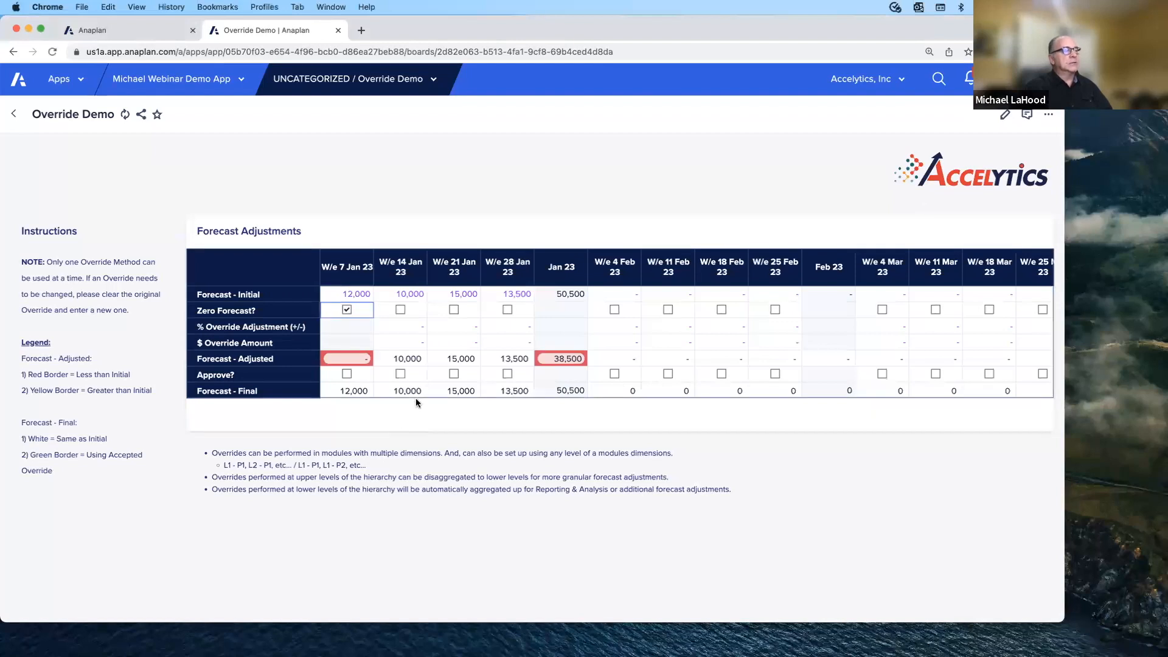
{"action": "left_click", "coordinate": [399, 327]}
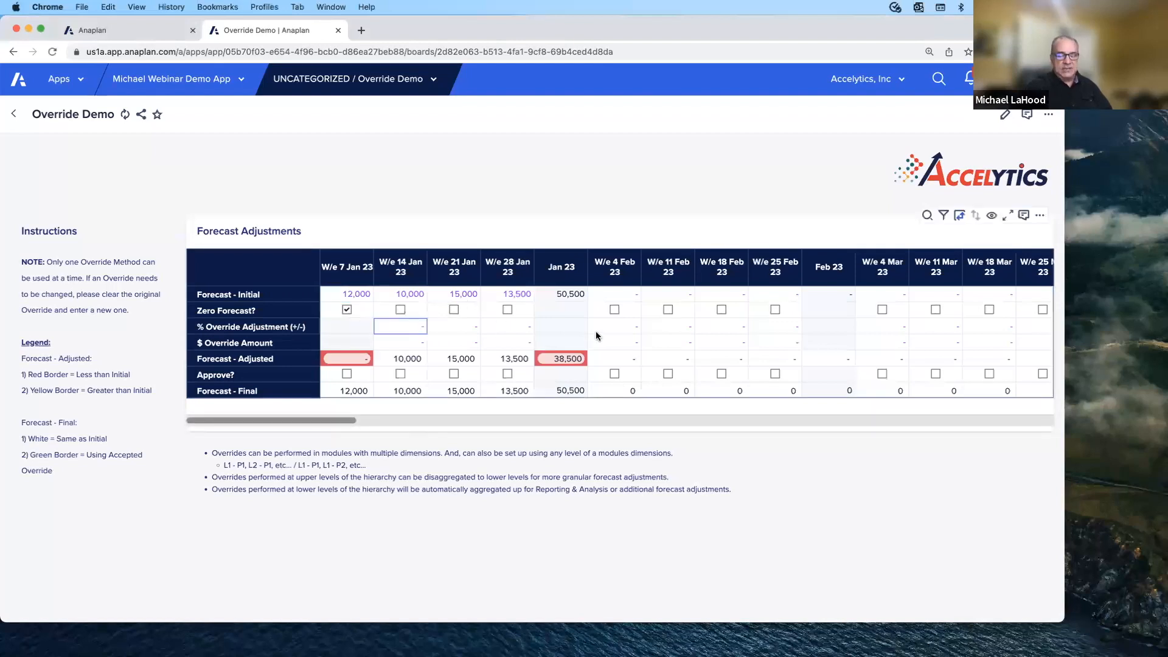
{"action": "type", "text": "-15"}
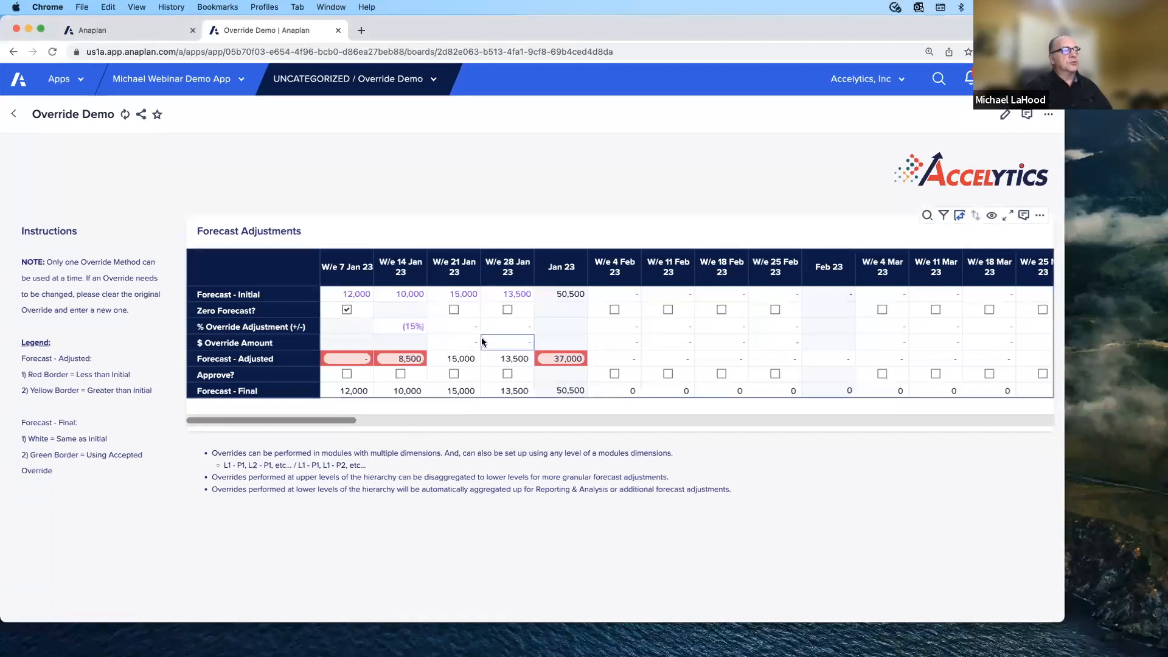
{"action": "left_click", "coordinate": [453, 342]}
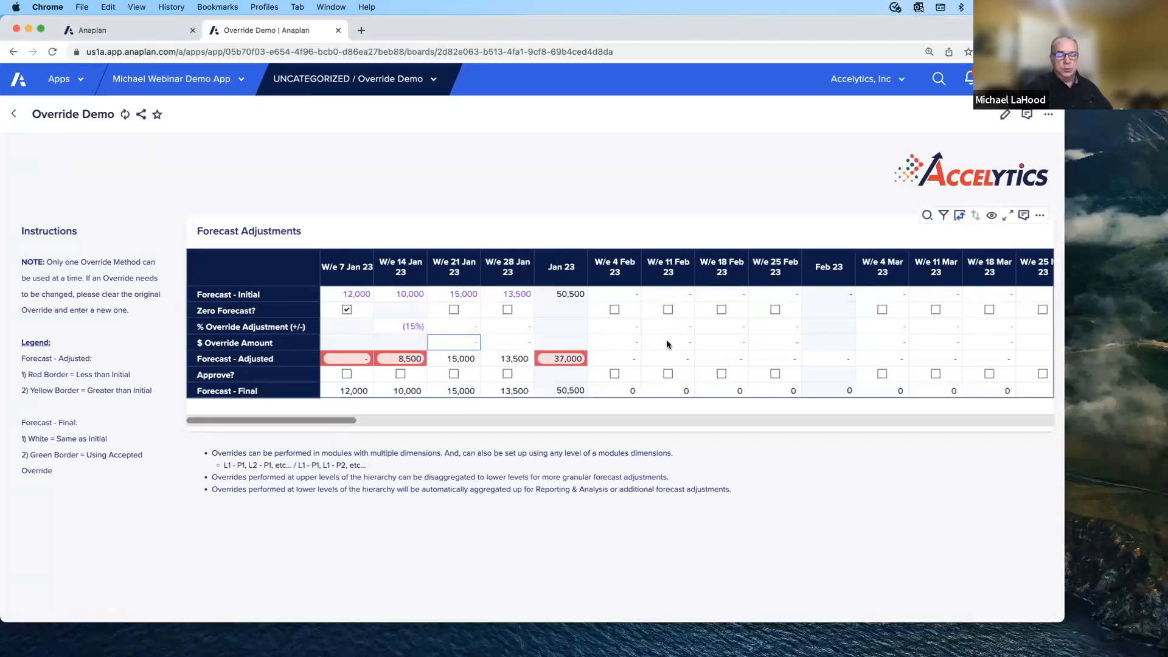
{"action": "type", "text": "18"}
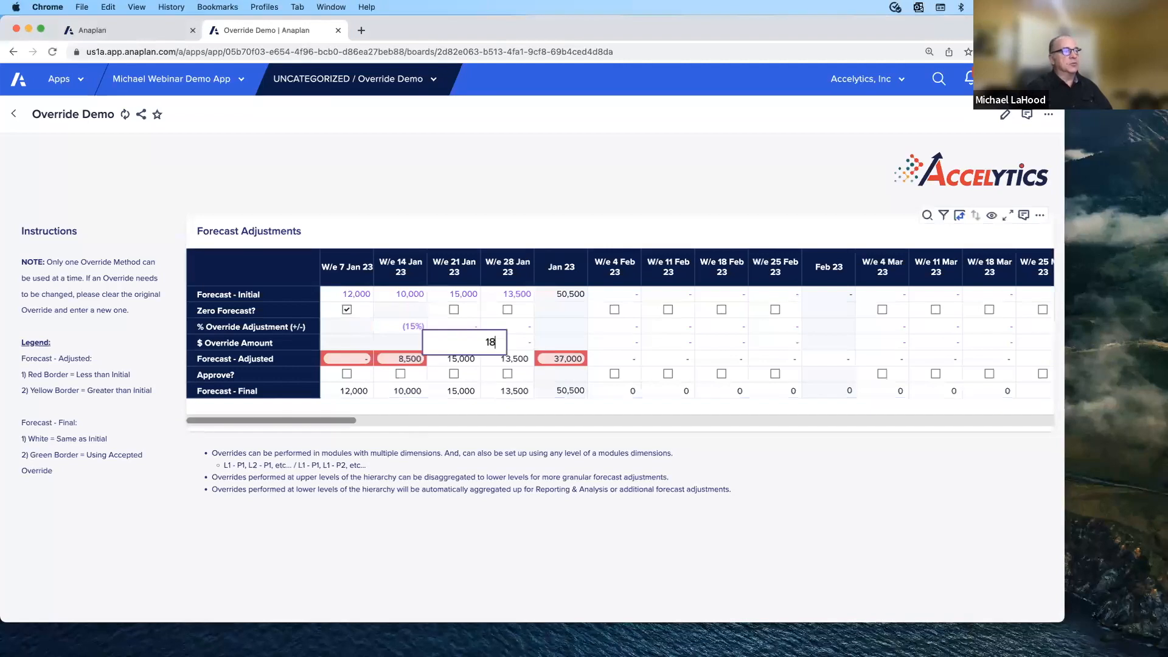
{"action": "key", "text": "Enter"}
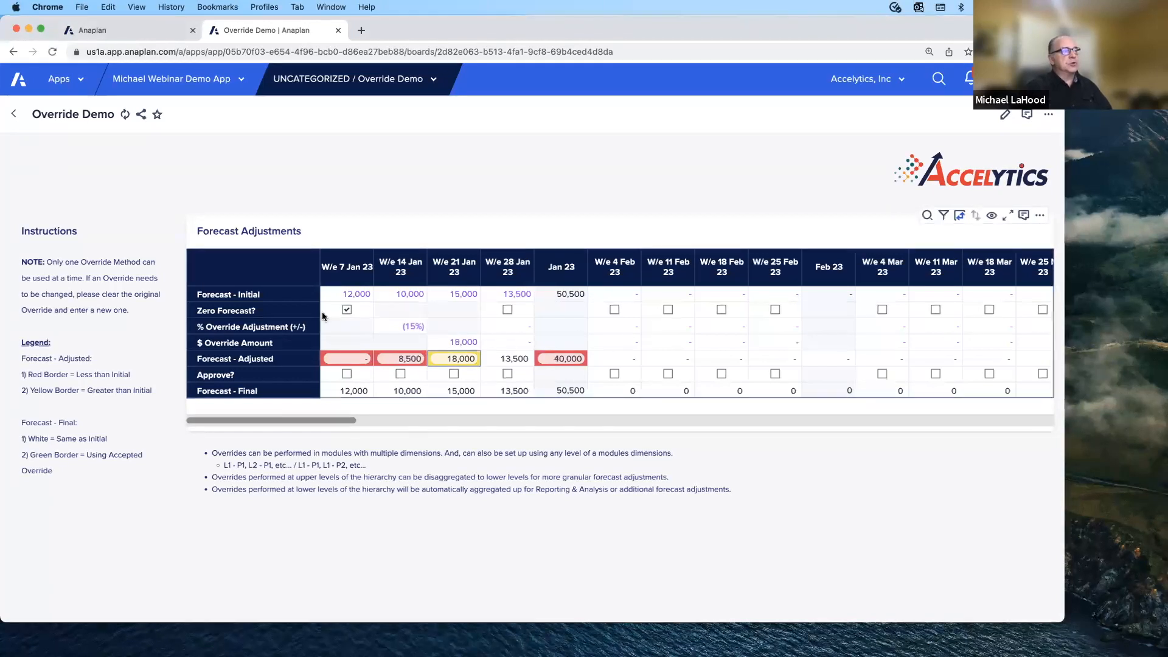
{"action": "mouse_move", "coordinate": [329, 318]}
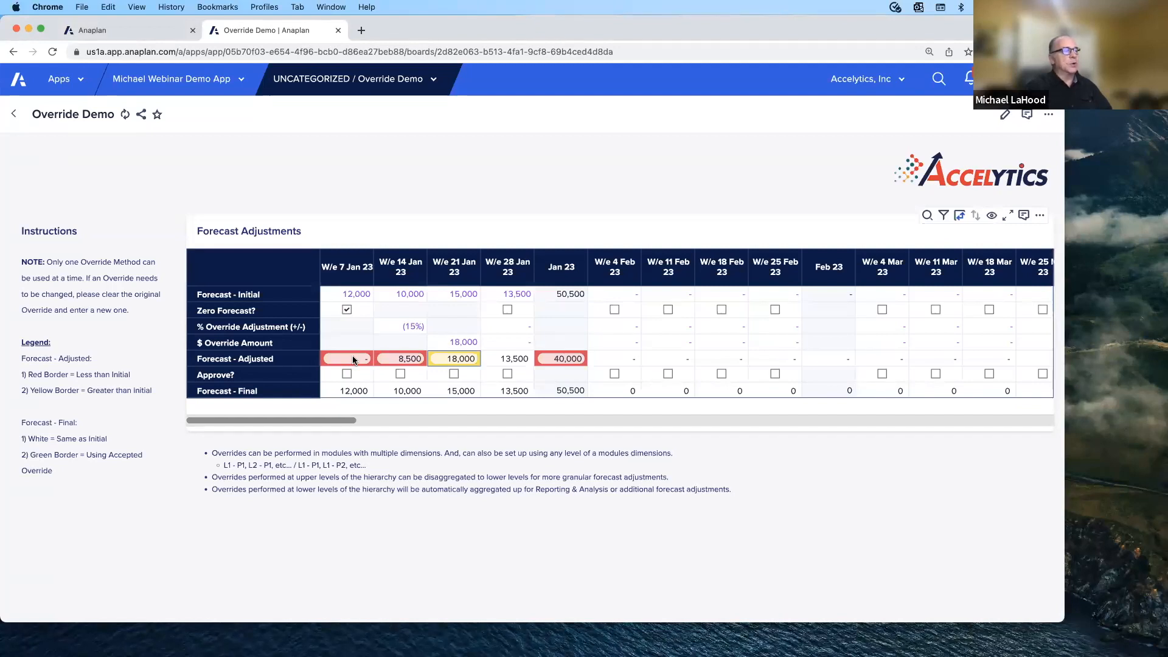
{"action": "mouse_move", "coordinate": [458, 363]}
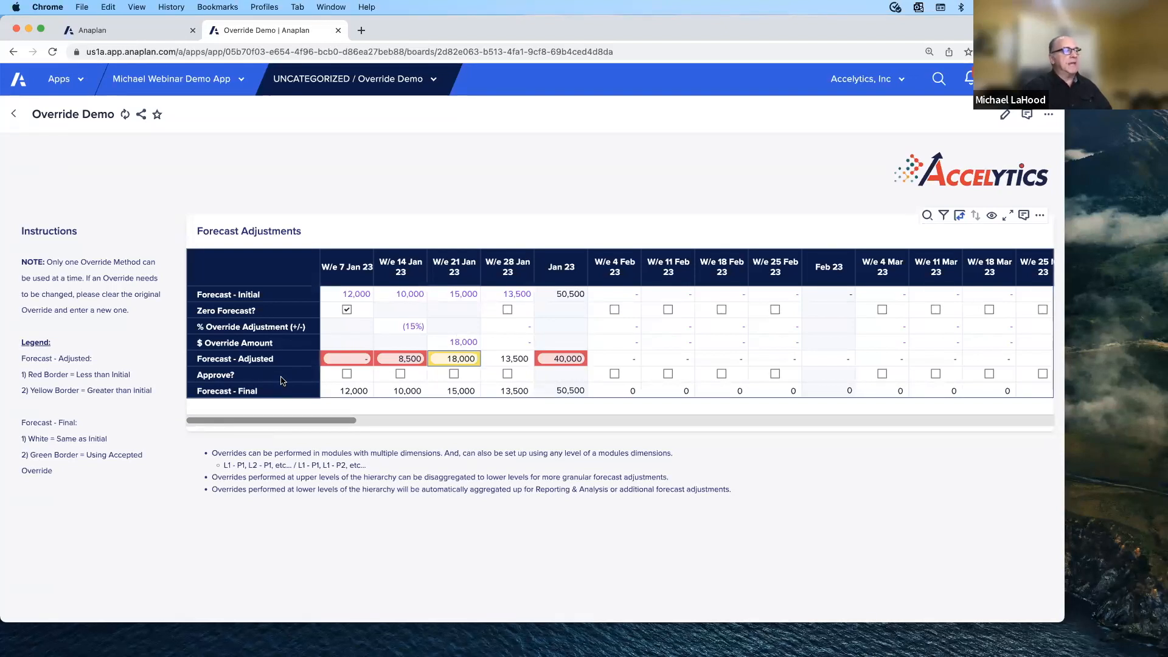
{"action": "mouse_move", "coordinate": [481, 382]}
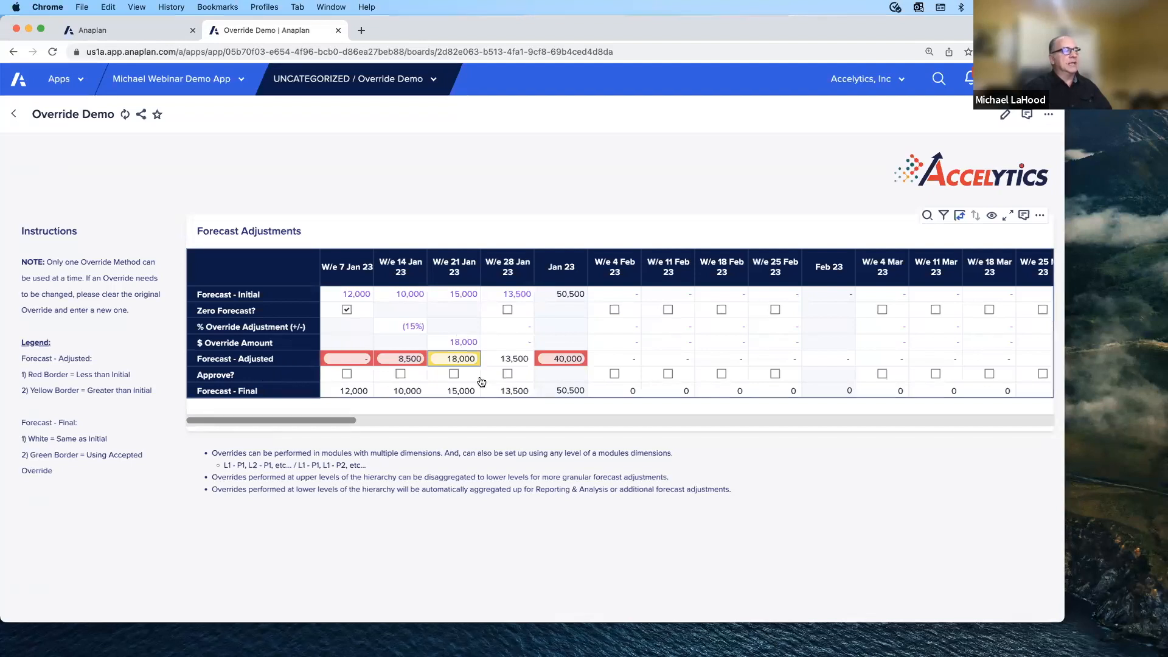
Tick Approve? under W/e 14 Jan 23 and W/e 21 Jan 23.
{"action": "left_click", "coordinate": [400, 374]}
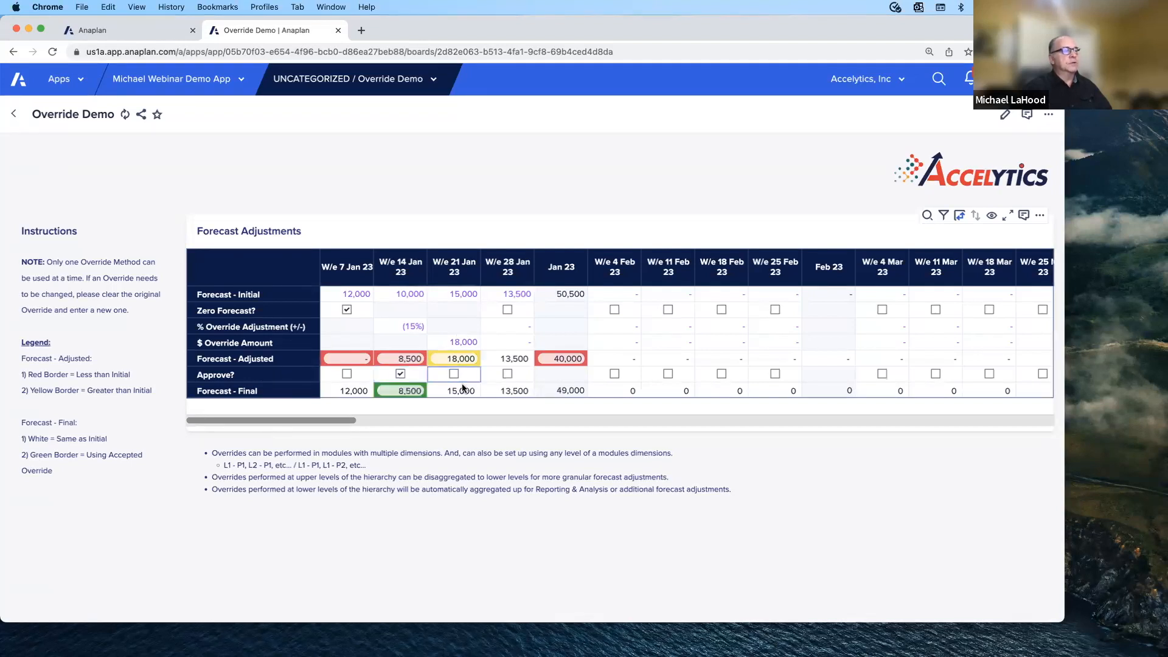
{"action": "left_click", "coordinate": [453, 373]}
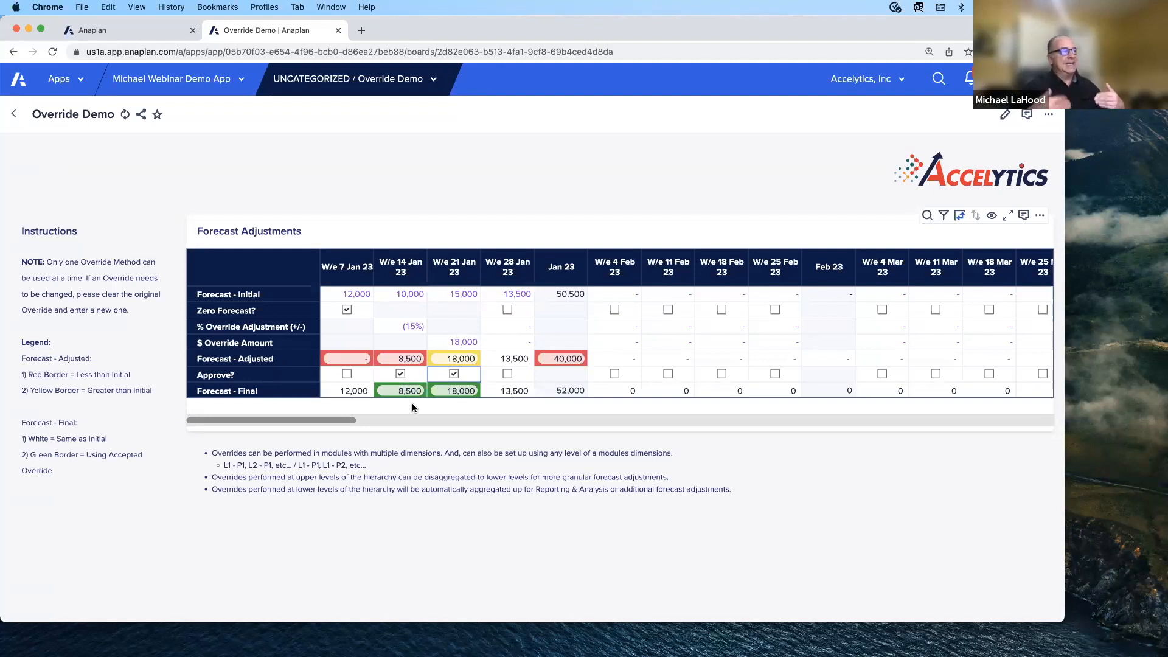
{"action": "mouse_move", "coordinate": [229, 477]}
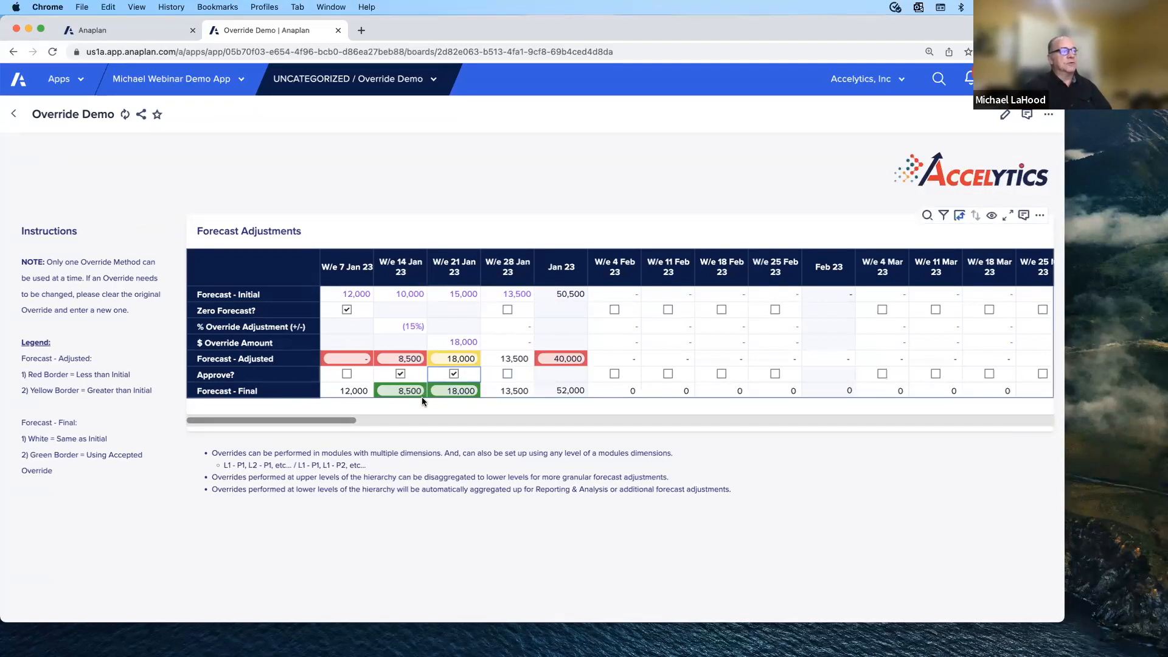
{"action": "mouse_move", "coordinate": [467, 402]}
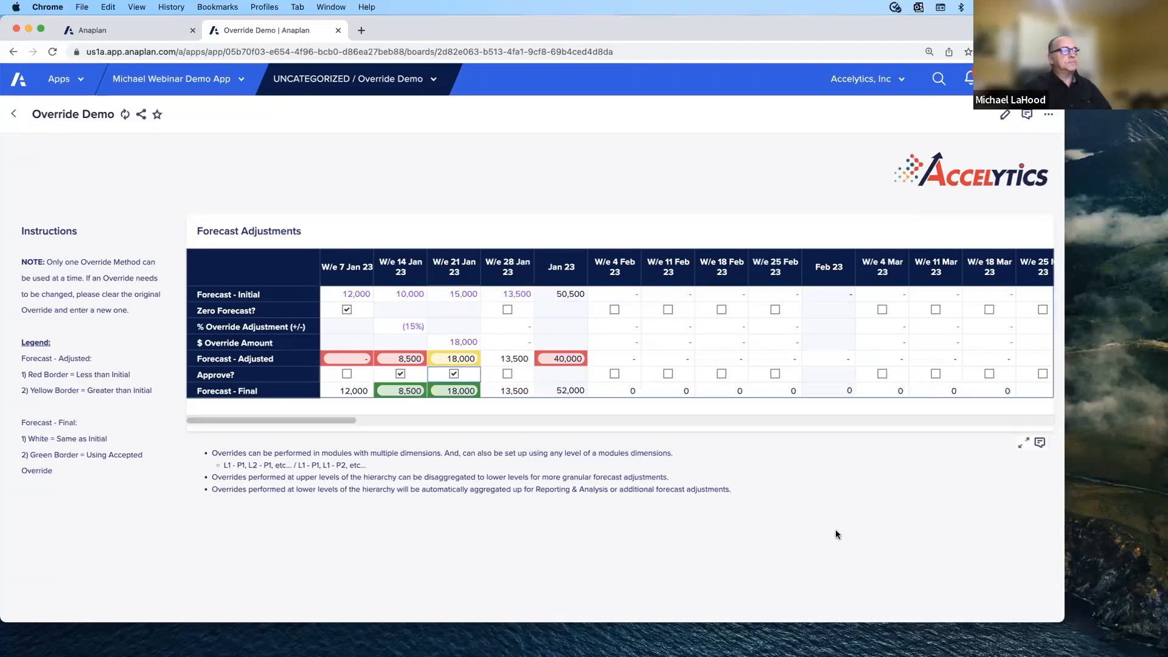
{"action": "mouse_move", "coordinate": [726, 477]}
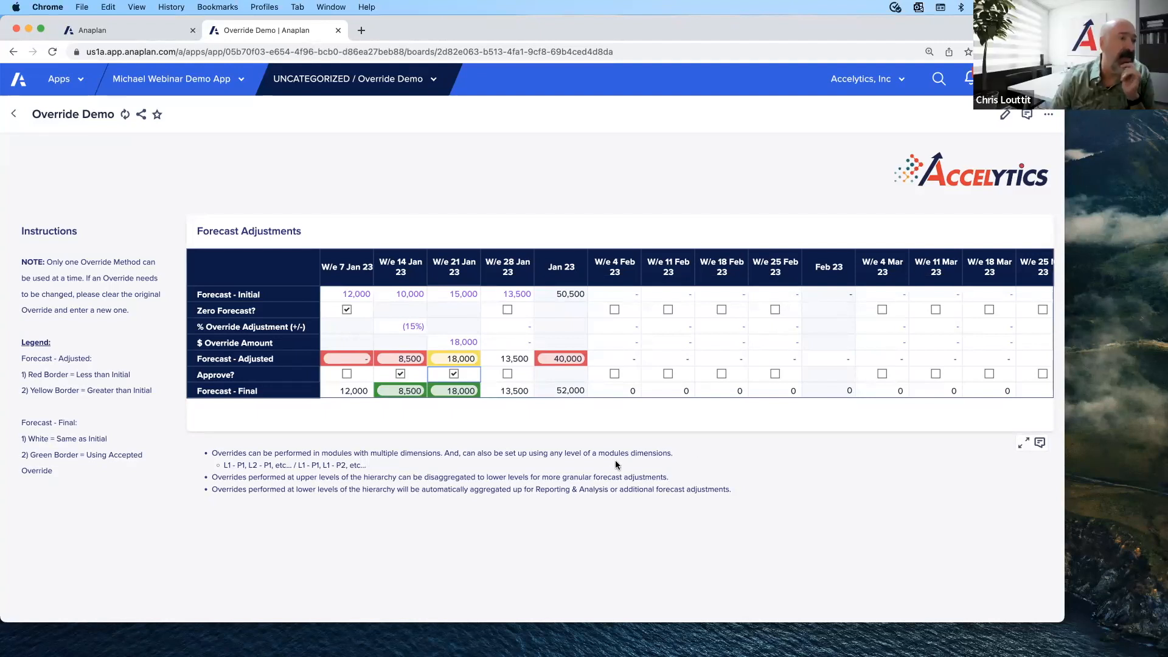
{"action": "mouse_move", "coordinate": [763, 493]}
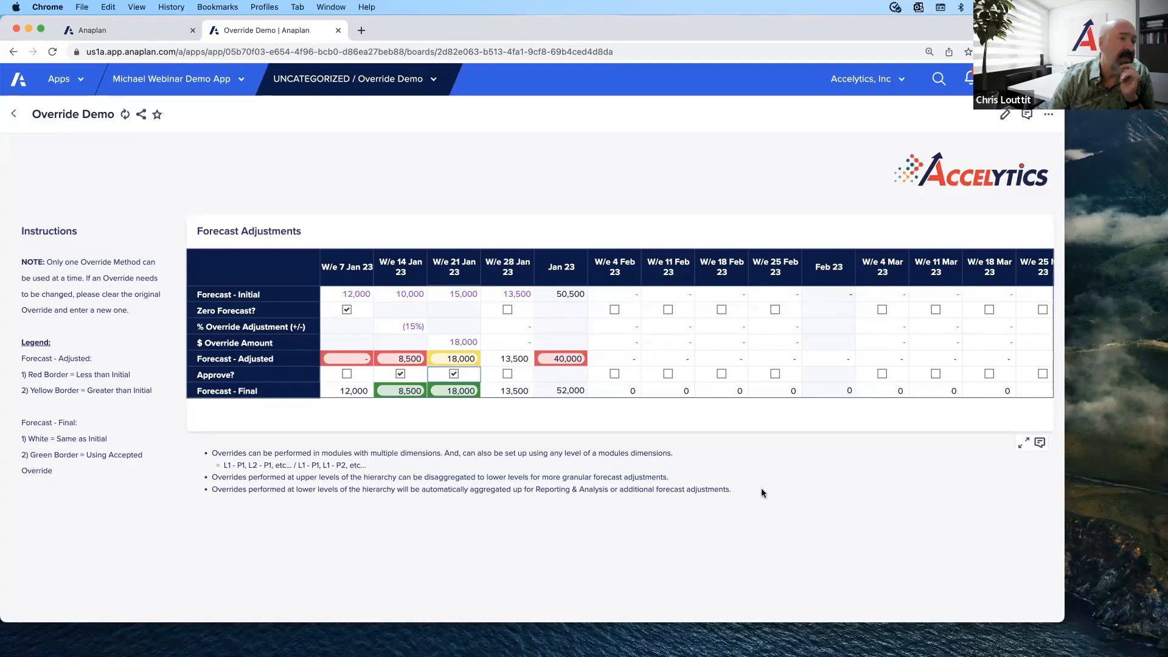